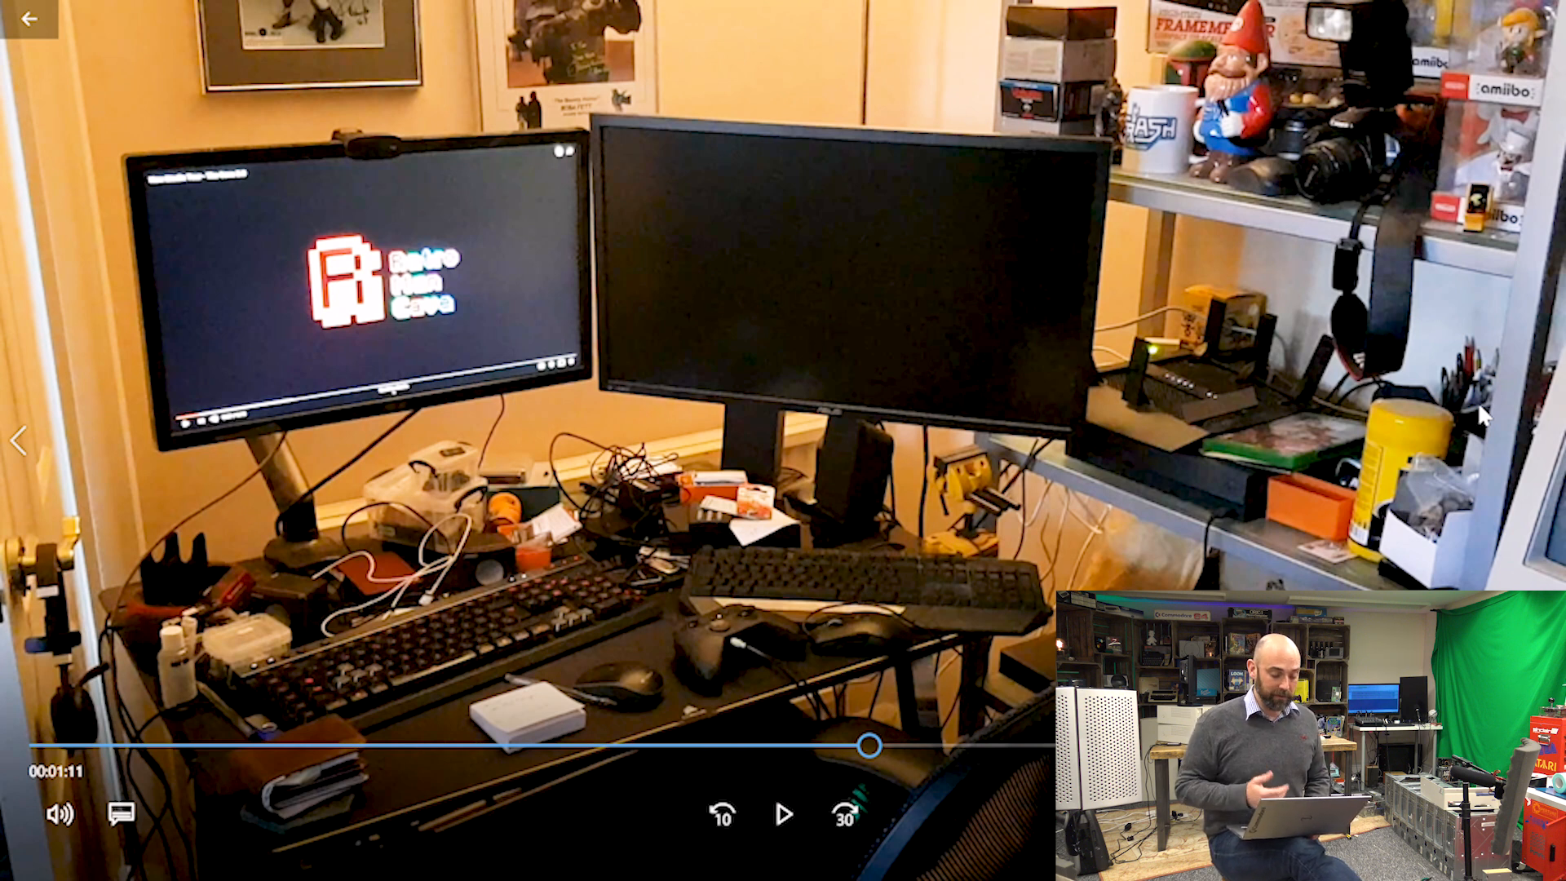
Resume playback of the paused computer setup video at 1:11
{"action": "left_click", "coordinate": [785, 814]}
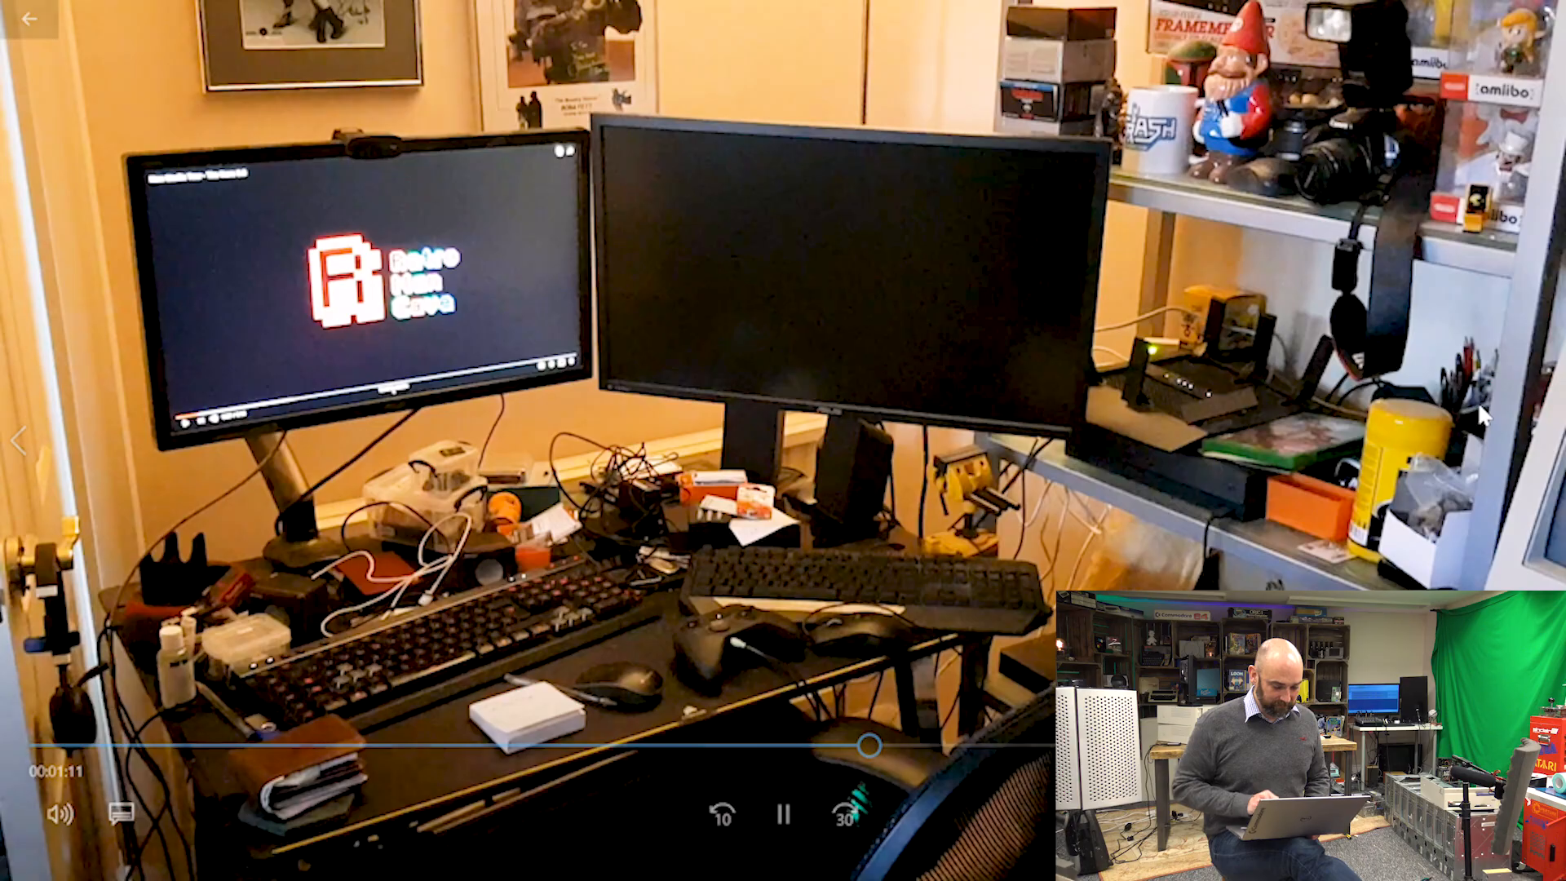